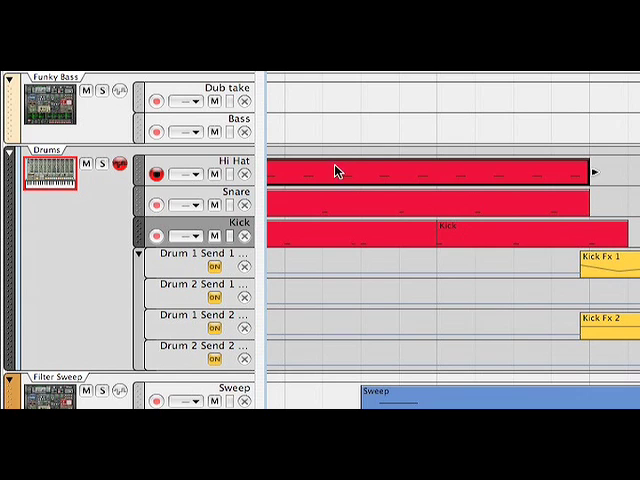
mouse_move(347, 173)
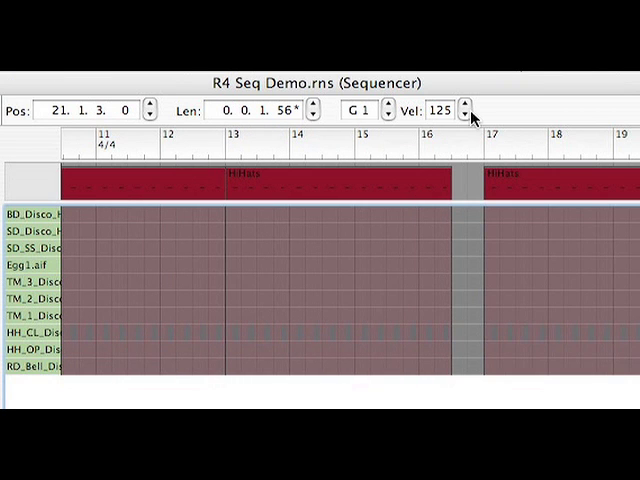
Lower the selected hi-hat notes' velocity to 111 with the Vel spinner
left_click(470, 114)
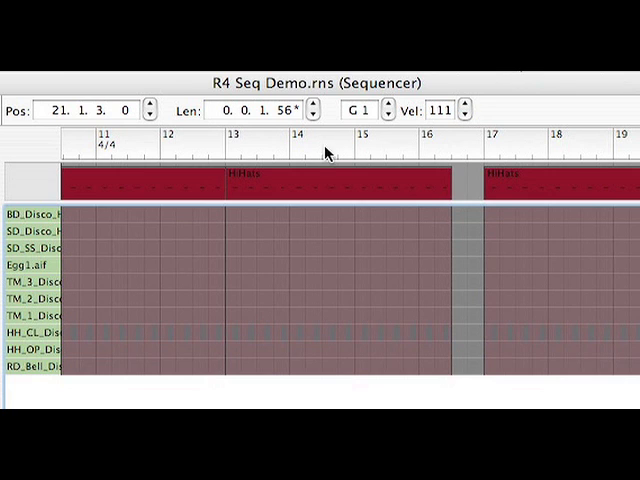
mouse_move(457, 377)
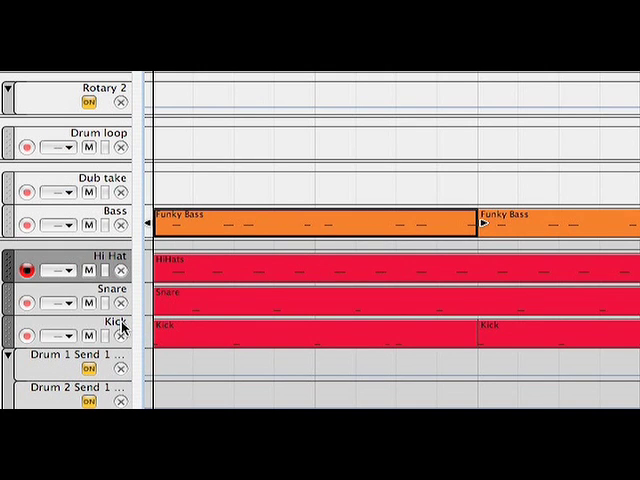
mouse_move(258, 237)
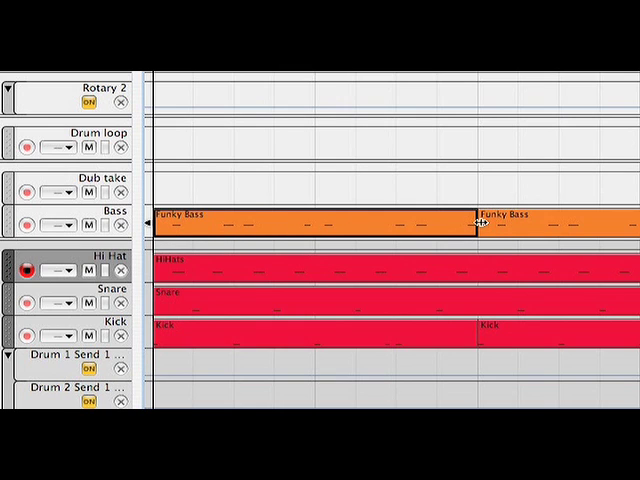
mouse_move(460, 230)
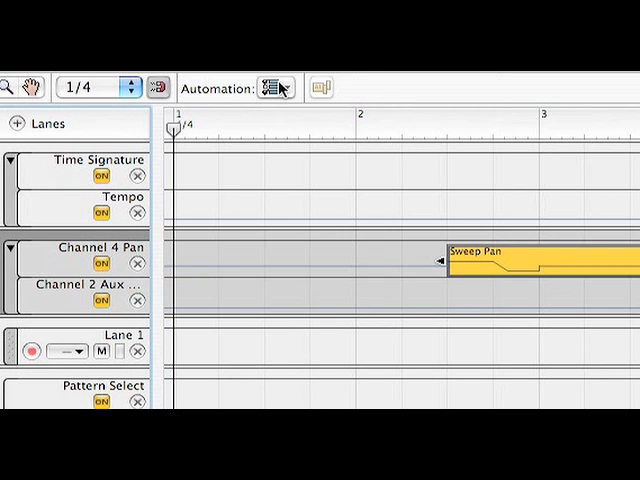
Add a Channel 5 Pan automation lane from the automation parameter list
left_click(278, 87)
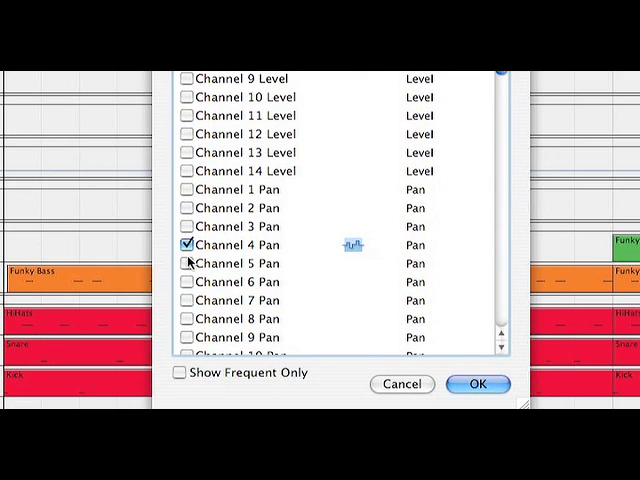
left_click(478, 384)
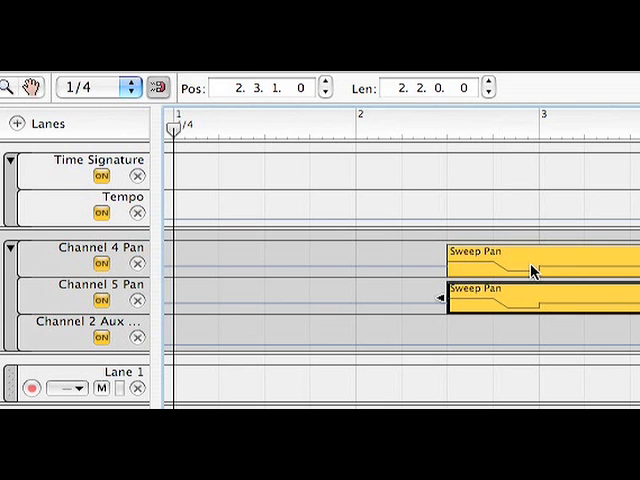
mouse_move(578, 345)
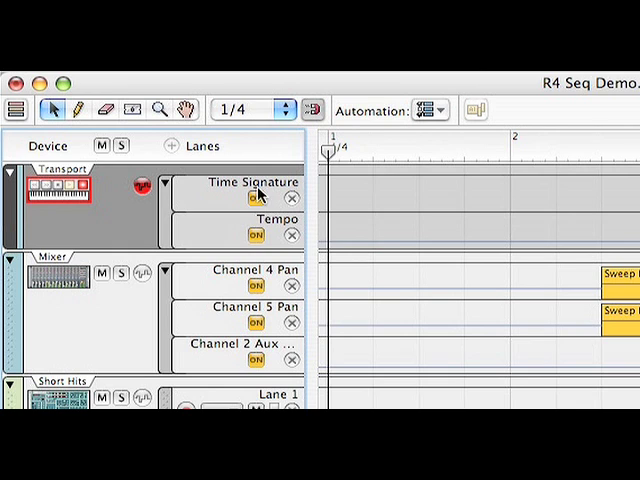
mouse_move(345, 234)
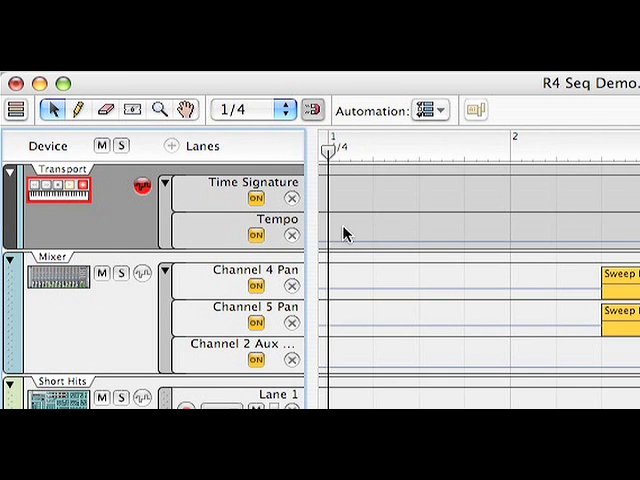
mouse_move(376, 237)
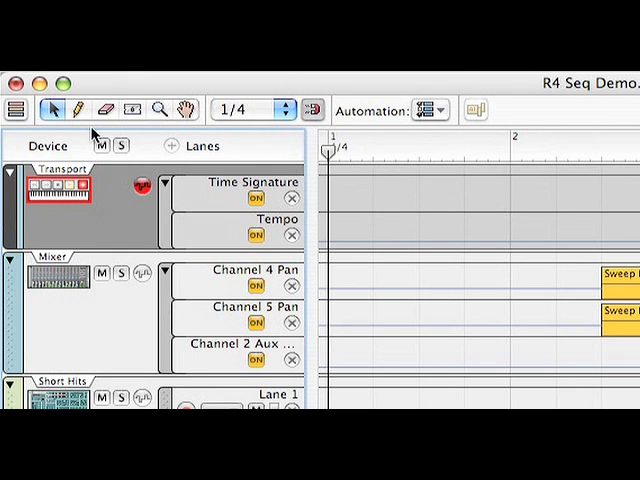
mouse_move(348, 226)
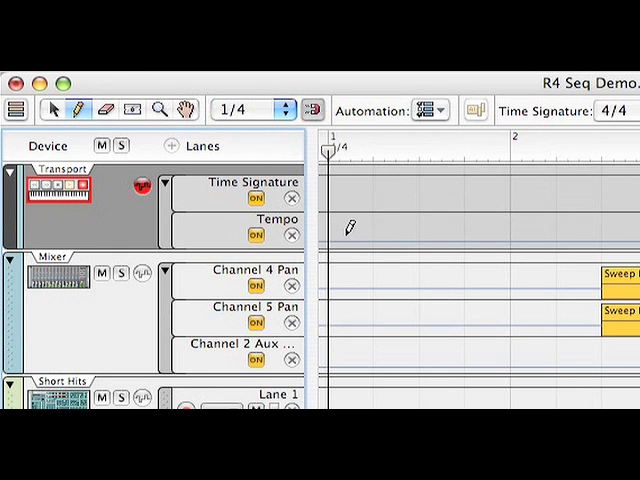
Draw a tempo automation clip at song start and shape a two-point tempo ramp
left_click_drag(328, 243, 600, 243)
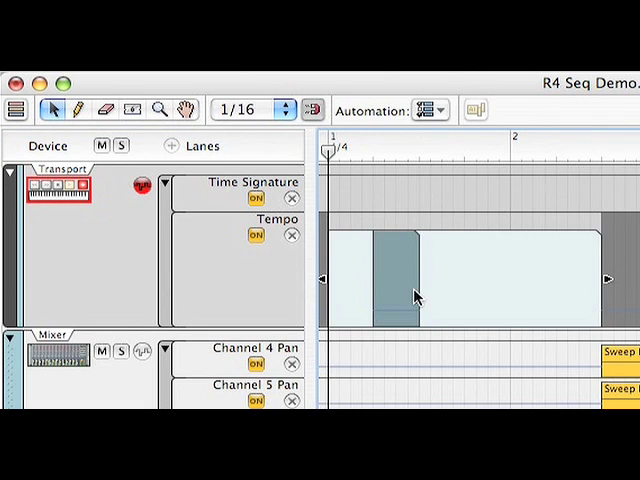
mouse_move(347, 280)
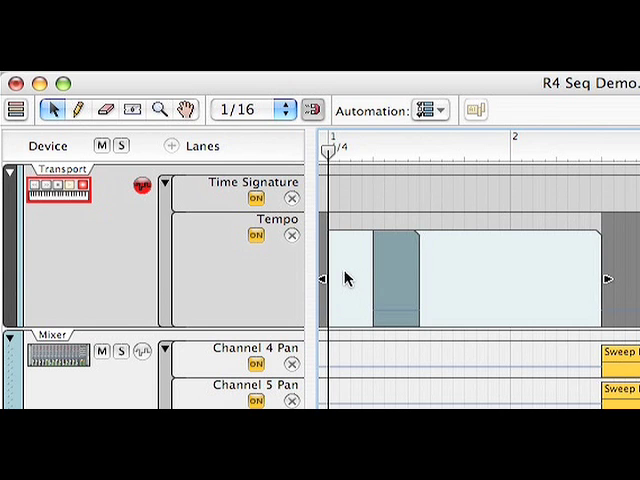
left_click_drag(350, 258, 558, 298)
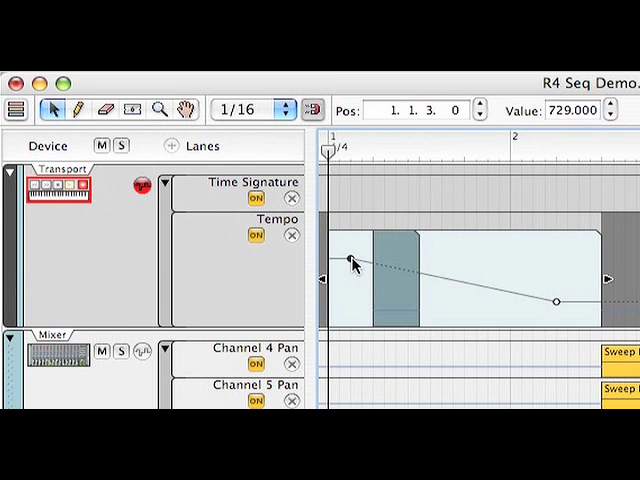
left_click_drag(352, 256, 352, 303)
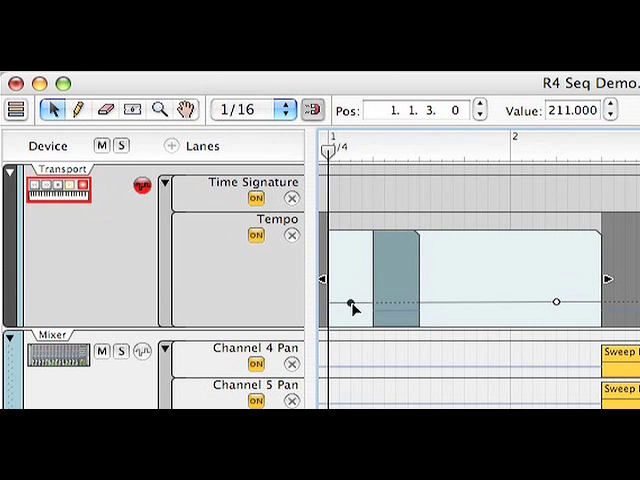
left_click_drag(351, 302, 556, 302)
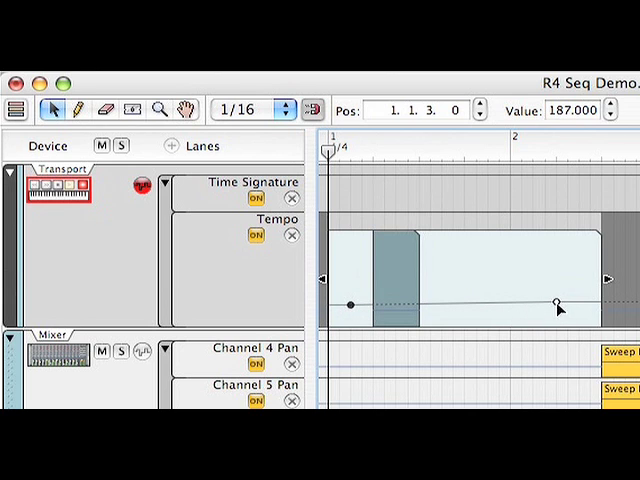
left_click_drag(556, 303, 556, 320)
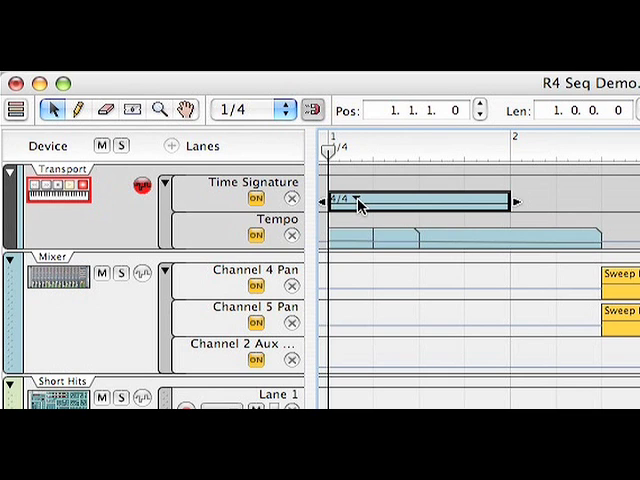
Change bar 1's time signature clip to a custom 15/16
left_click(345, 201)
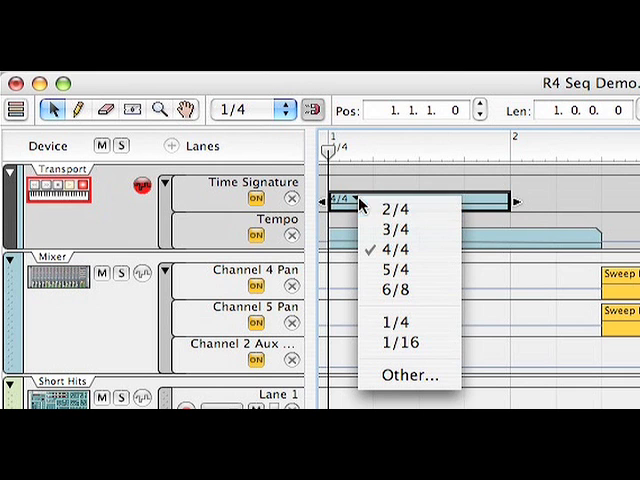
mouse_move(393, 270)
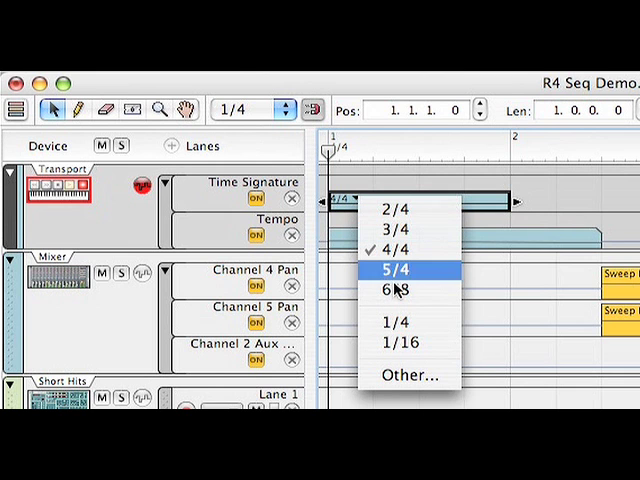
left_click(398, 249)
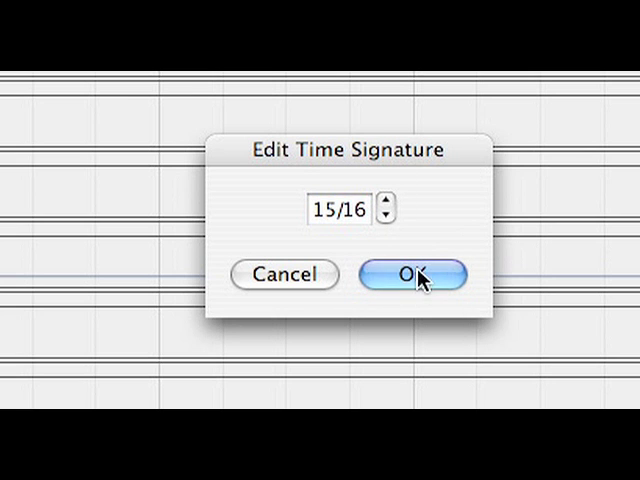
left_click(410, 274)
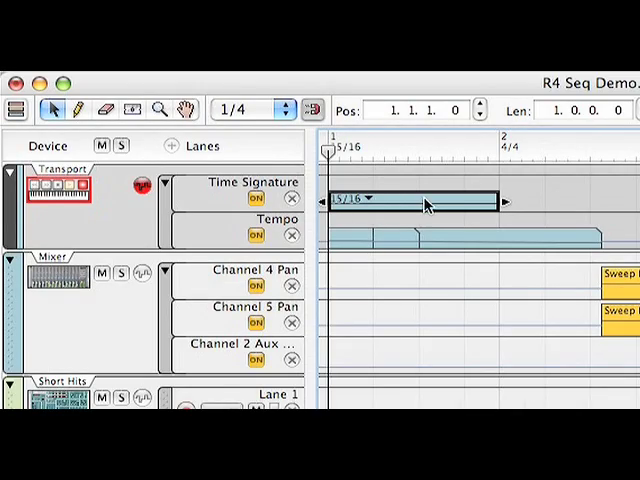